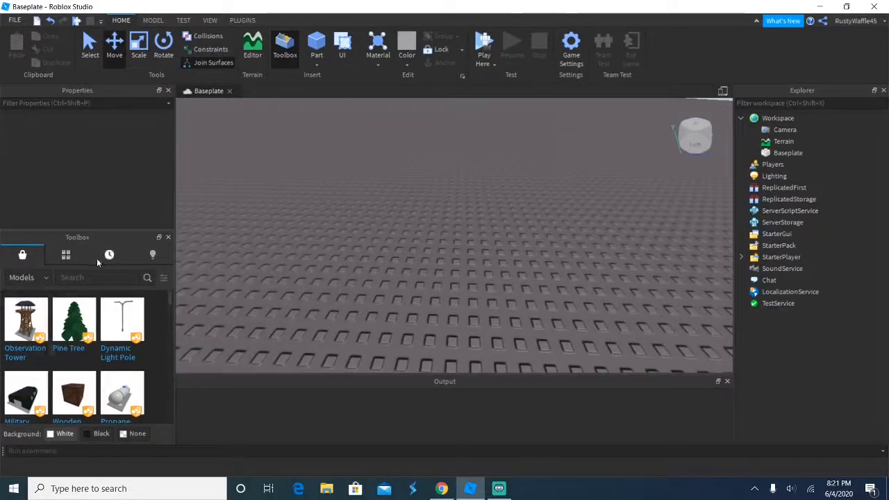
mouse_move(209, 130)
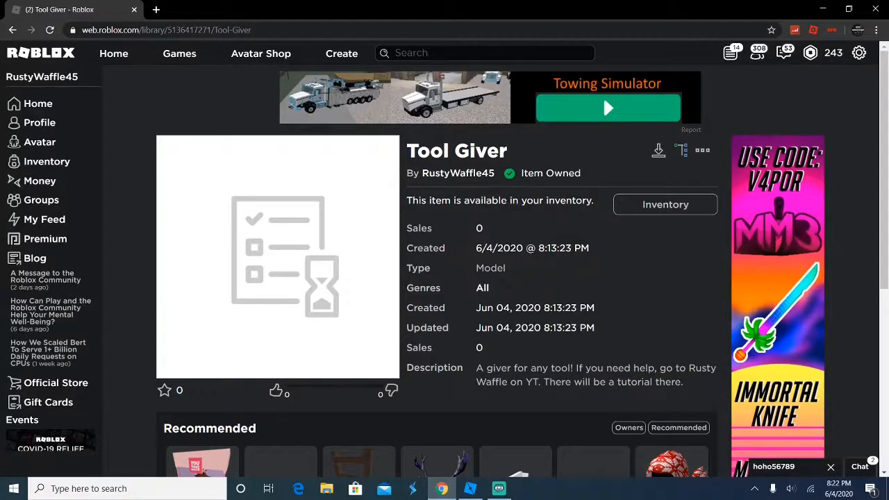
mouse_move(386, 229)
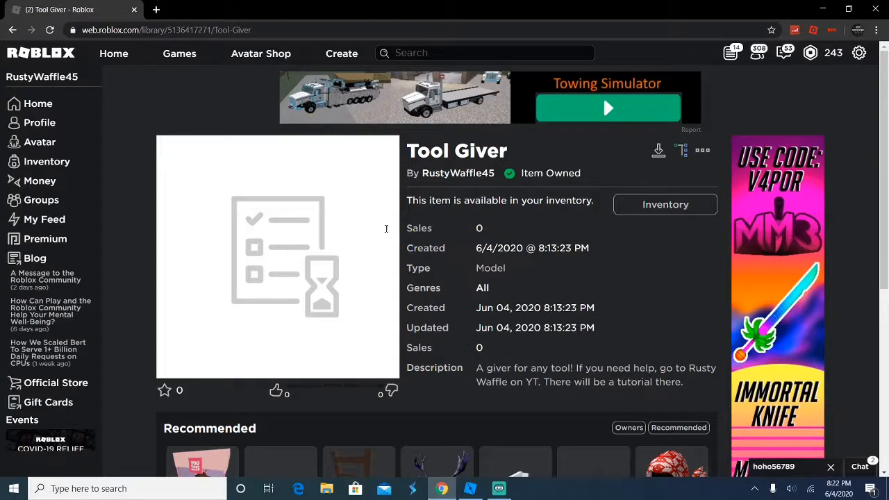
mouse_move(436, 265)
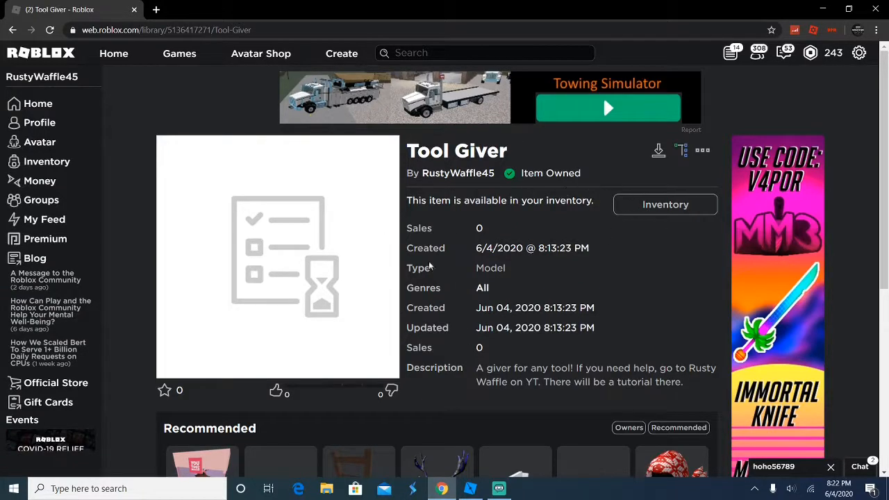
Step: Insert the Tool Giver model from Inventory, read its README script, and return to the Baseplate view
left_click(469, 486)
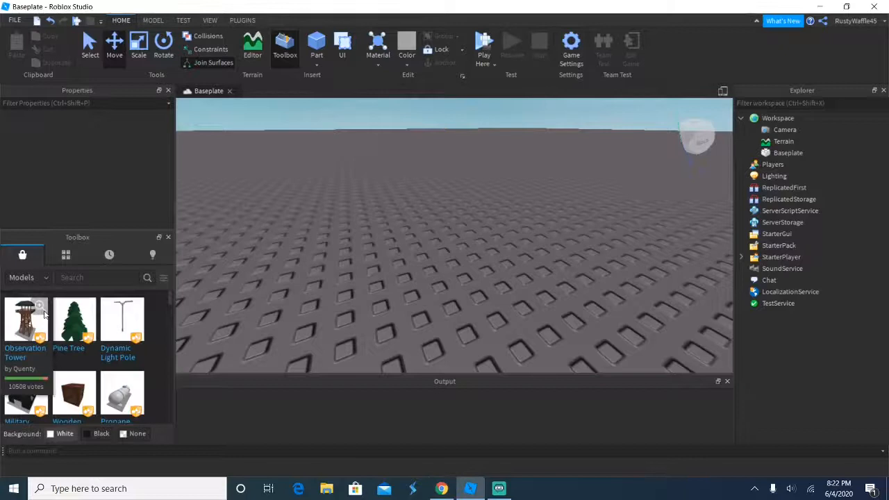
left_click(66, 254)
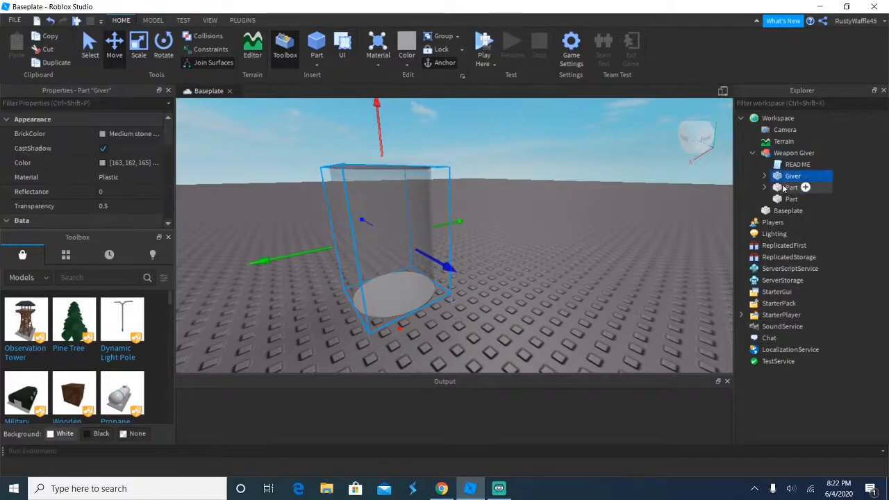
left_click(790, 186)
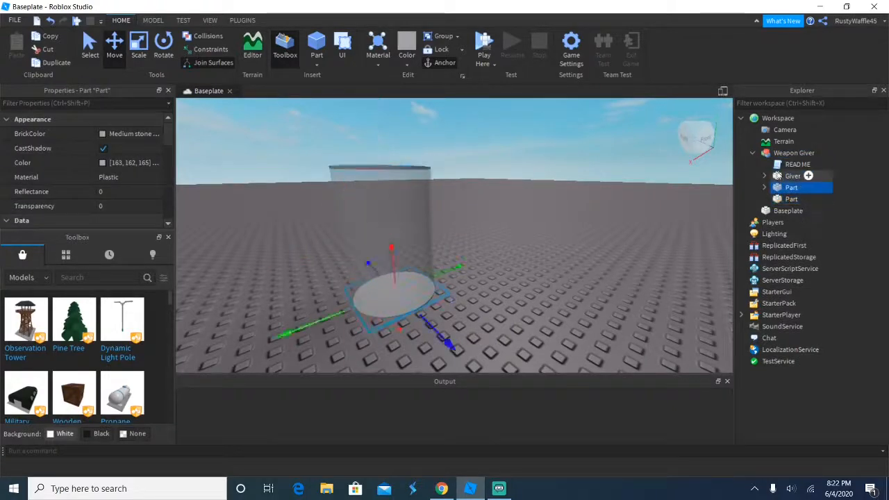
double_click(796, 164)
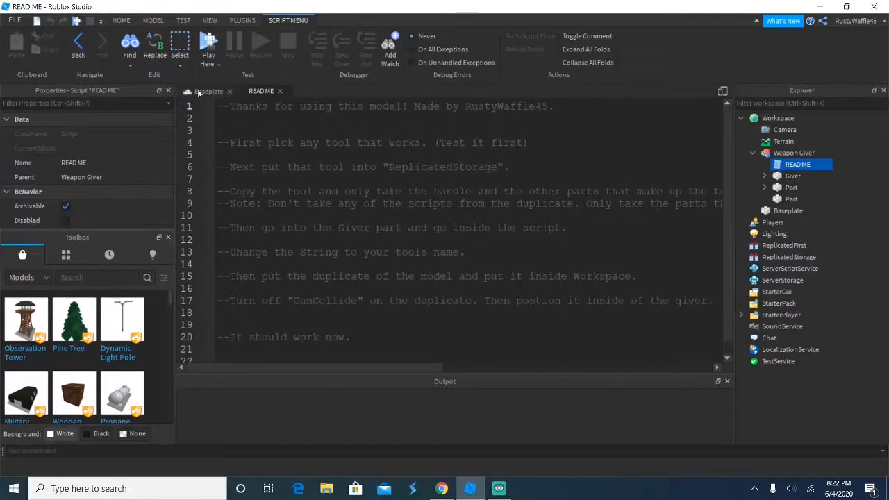
left_click(208, 92)
type("s")
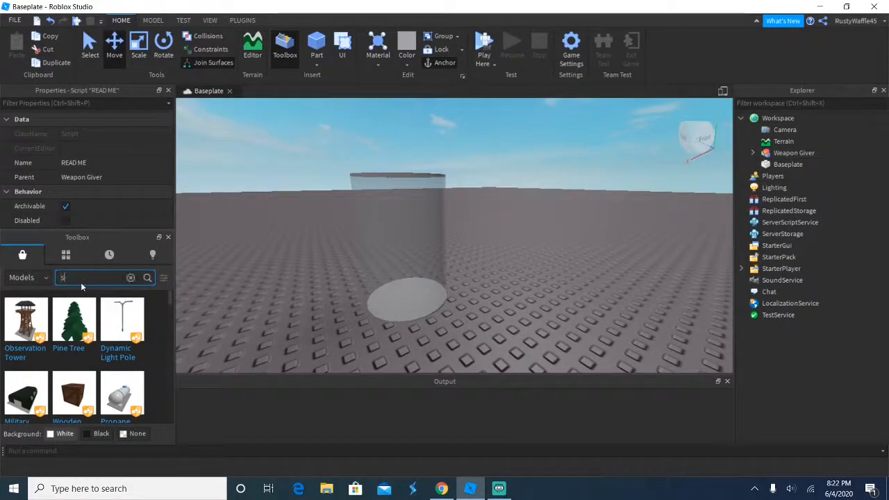
Step: Search the Toolbox for 'sword' and insert the ClassicSword for ReplicatedStorage
type("word")
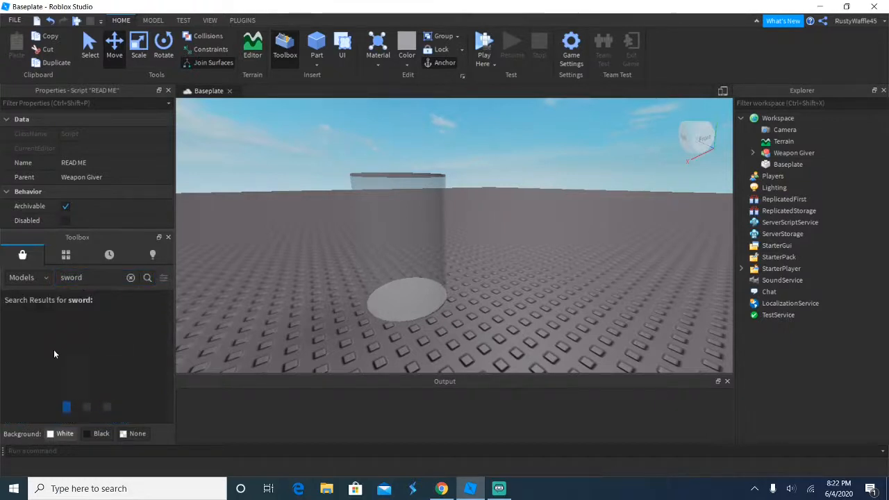
left_click(148, 278)
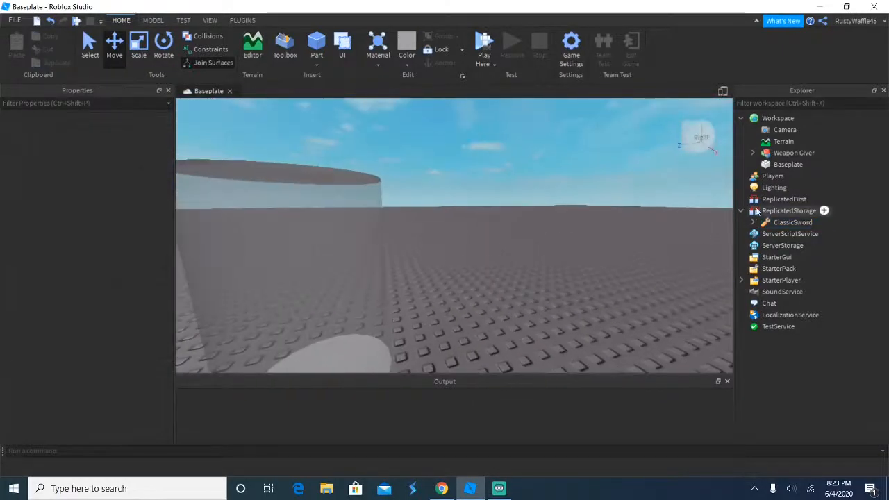
Step: Copy ClassicSword into the Giver and untick CanCollide on its Handle before playing
left_click(792, 223)
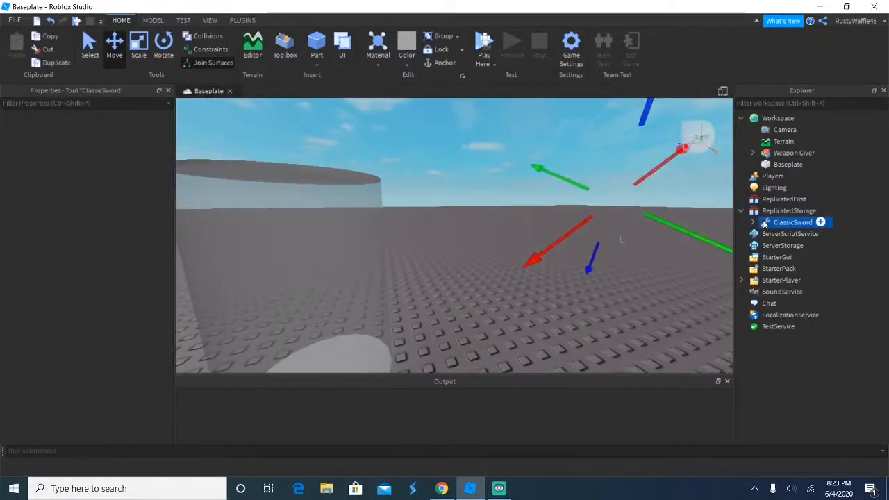
left_click(792, 222)
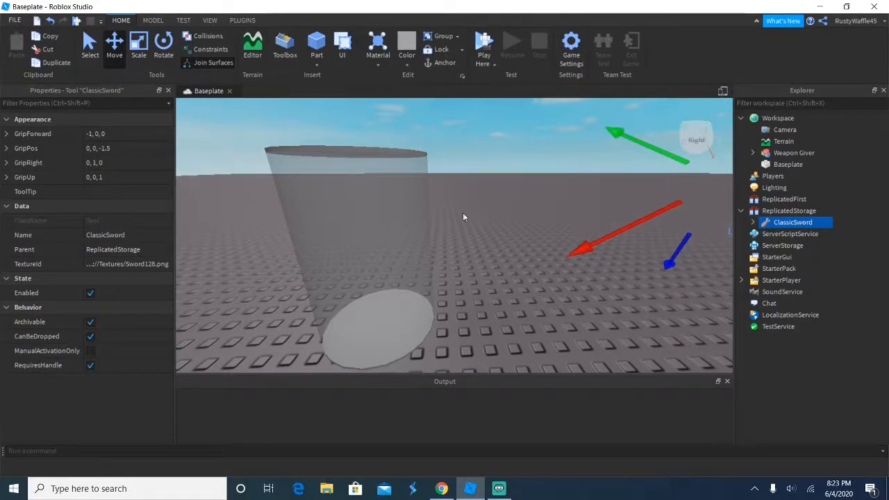
mouse_move(383, 264)
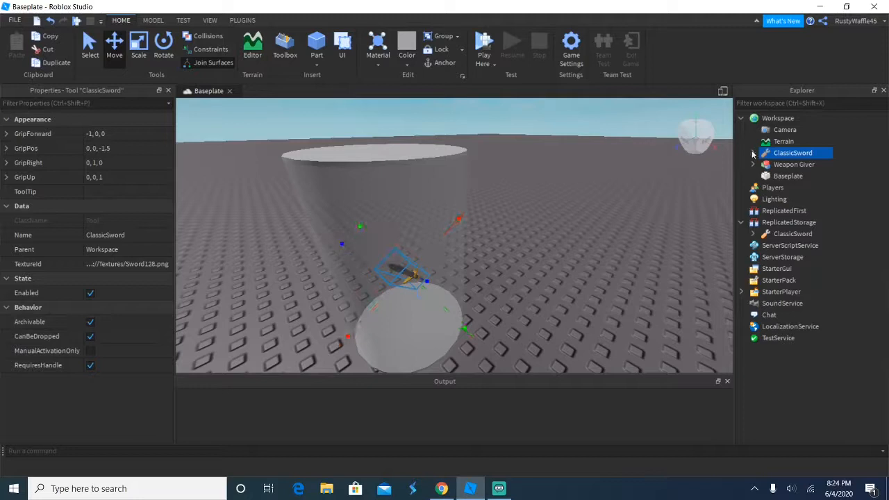
left_click(794, 198)
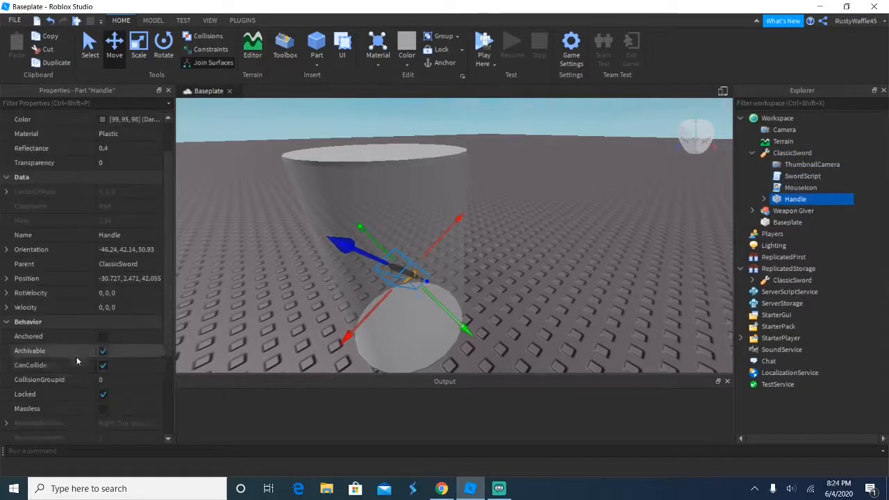
left_click(103, 336)
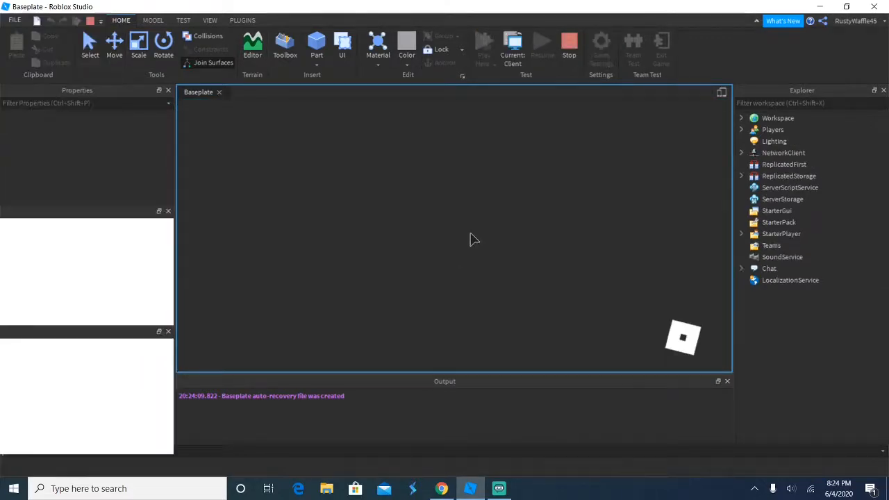
Step: Let the play test spawn the avatar beside the giver, then stop it to resume editing
left_click(483, 42)
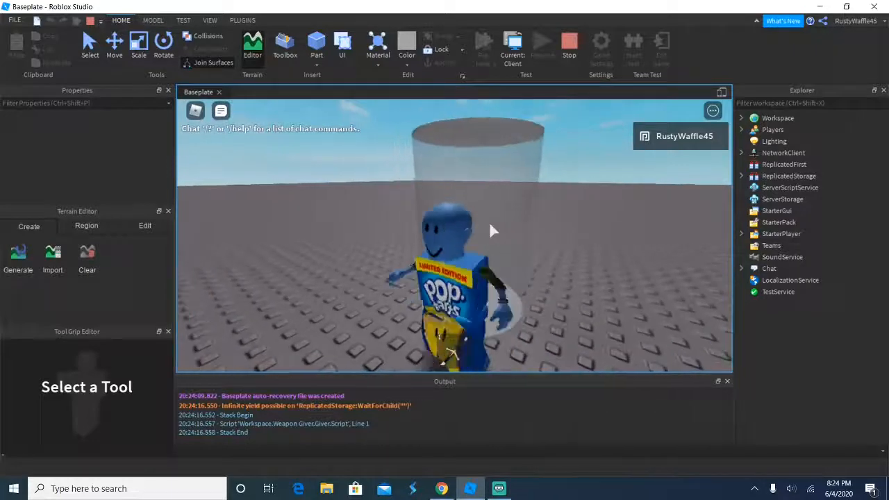
left_click(568, 43)
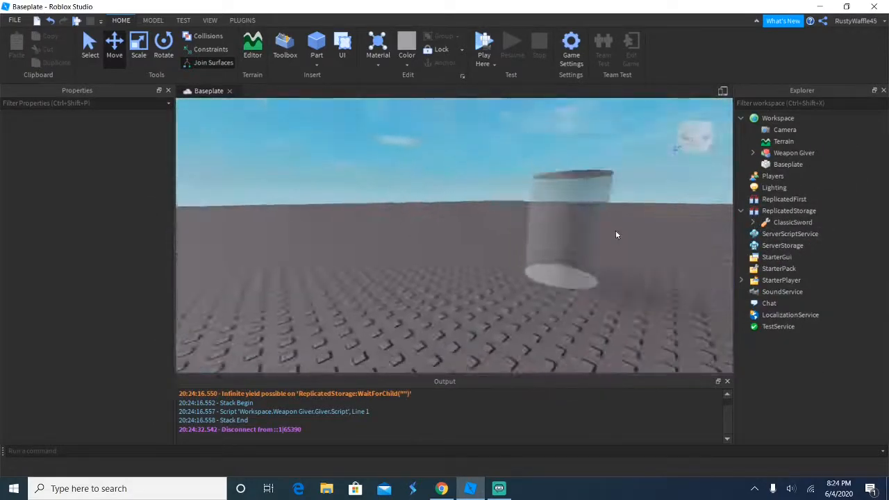
Step: Duplicate the sword's Handle into Workspace and drag it into the giver cylinder
left_click(753, 222)
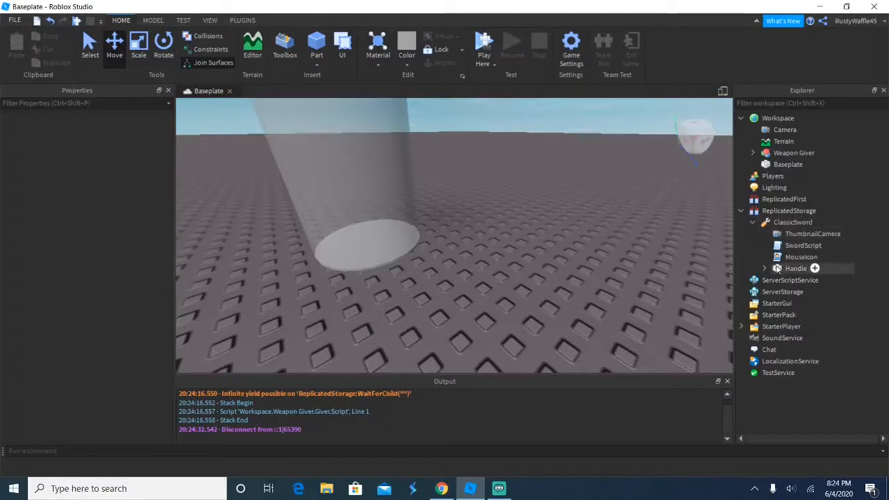
left_click(790, 268)
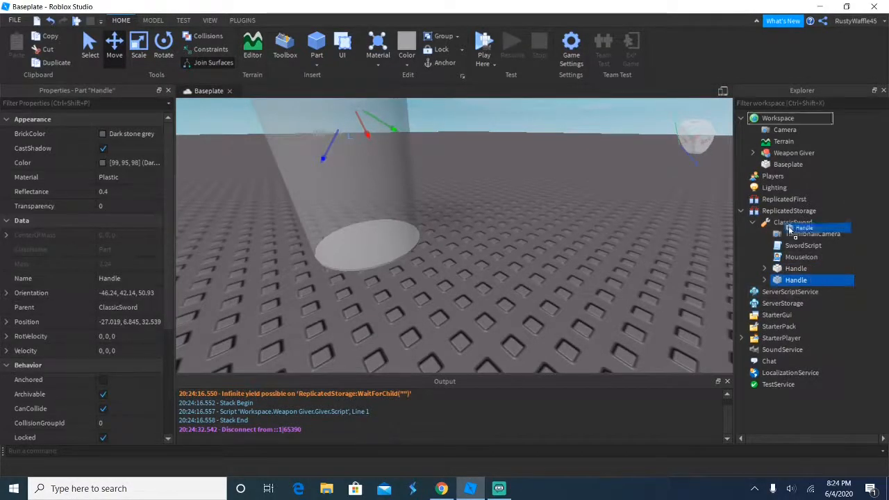
left_click(783, 129)
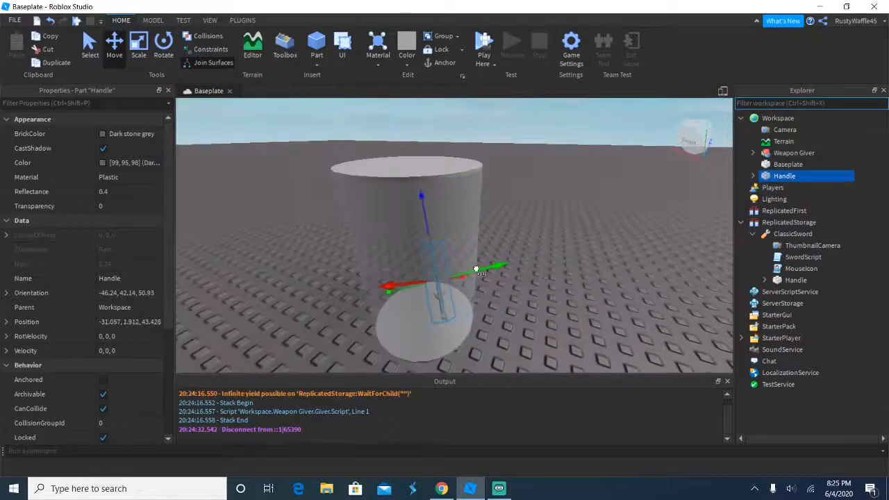
left_click_drag(475, 270, 422, 211)
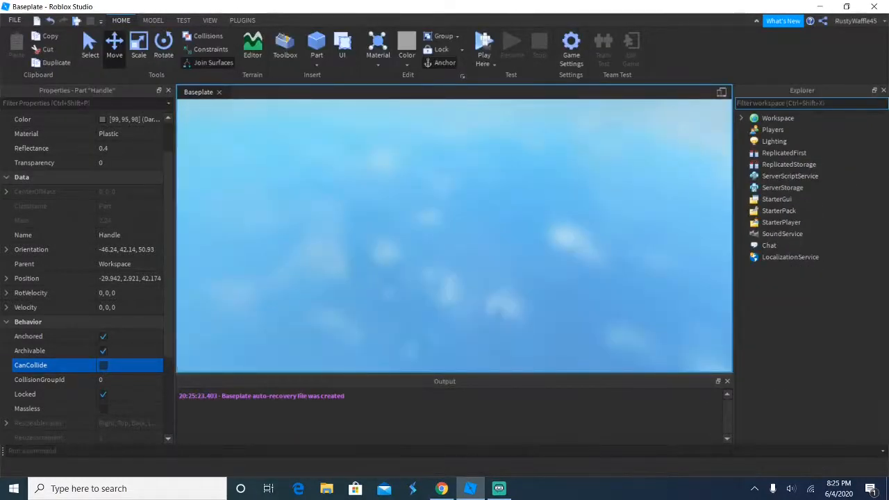
Step: End the second play test with Stop on the Test tab
left_click(483, 45)
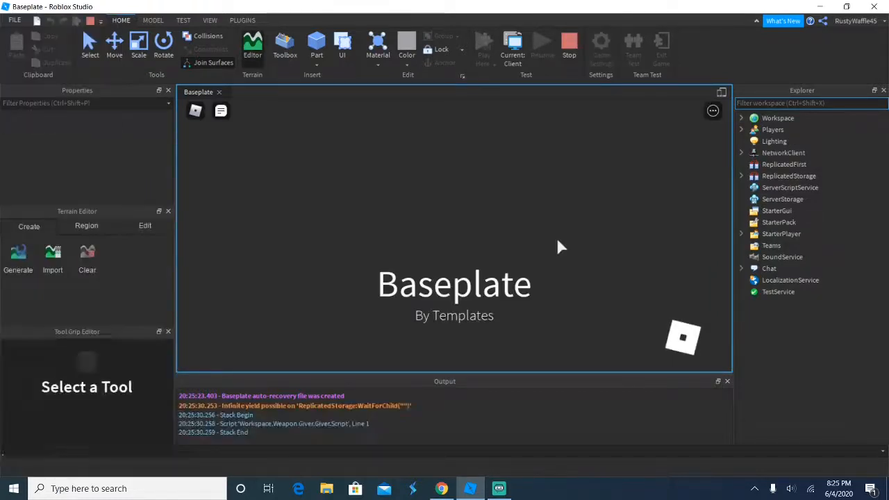
left_click(490, 41)
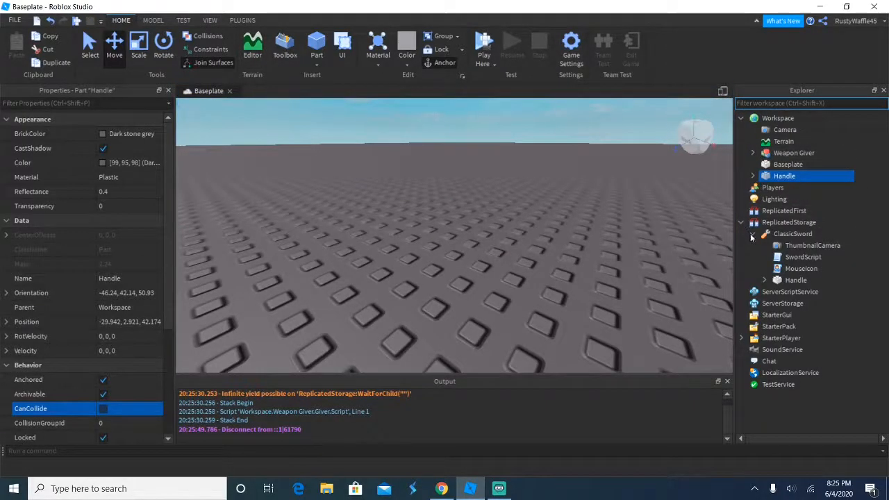
Step: Edit the Giver script so WaitForChild fetches "ClassicSword", then return to the Baseplate view
left_click(754, 152)
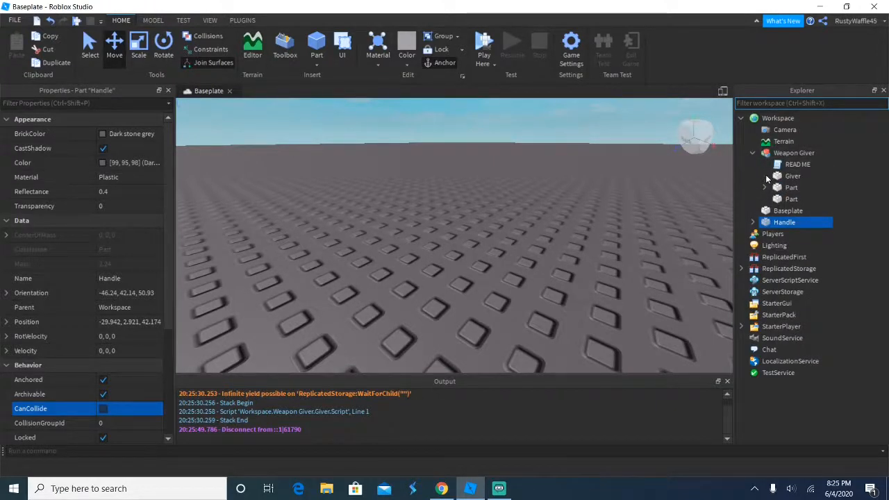
double_click(804, 187)
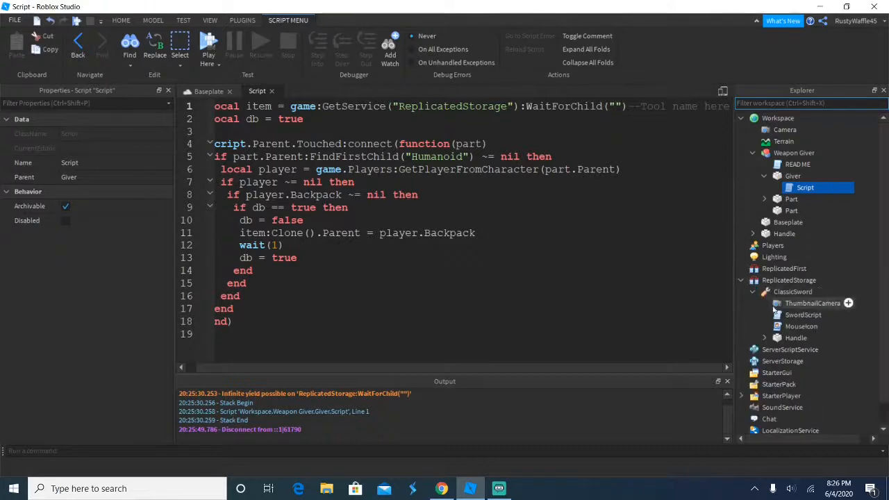
left_click(753, 292)
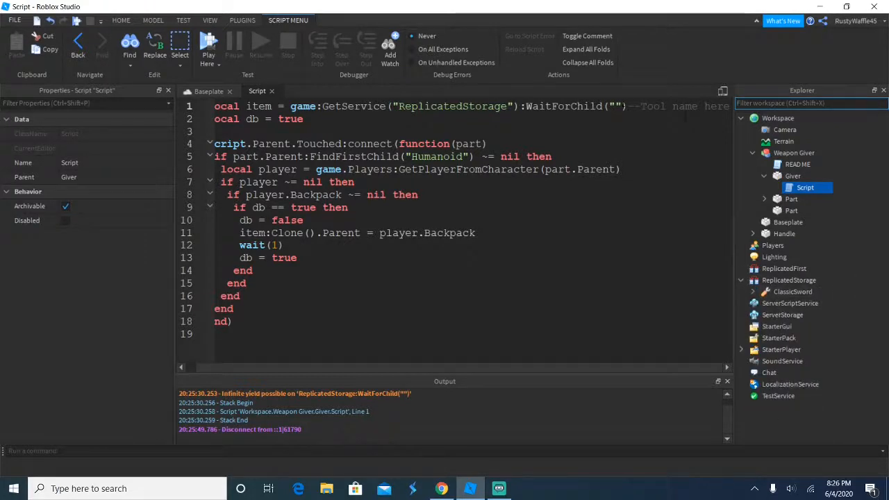
type("ClassicSword")
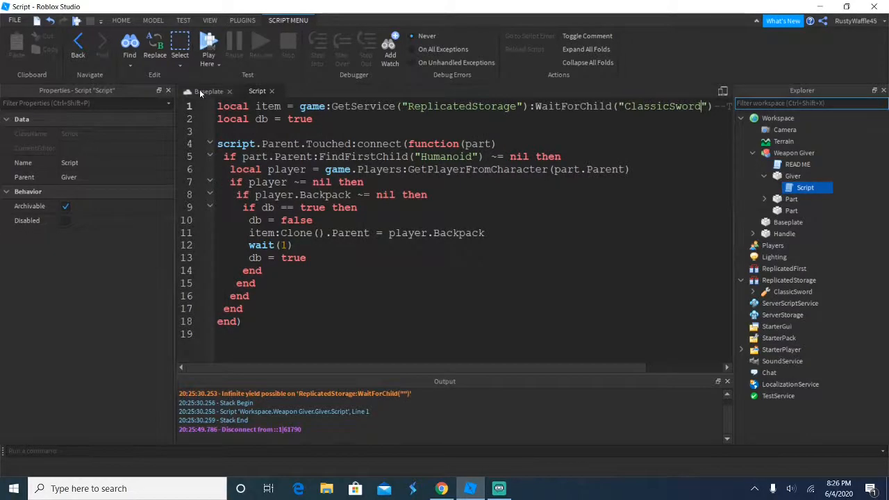
left_click(208, 92)
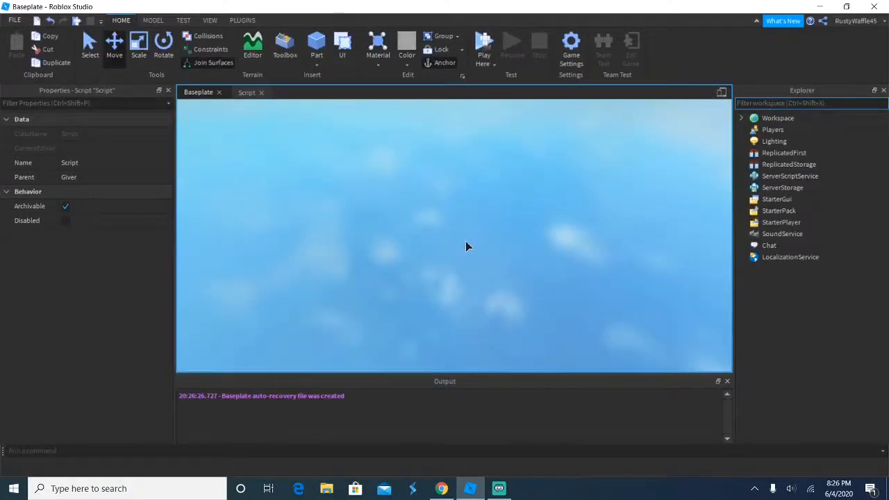
Step: Play, walk into the giver to fill the backpack with swords, and equip the first one
left_click(489, 45)
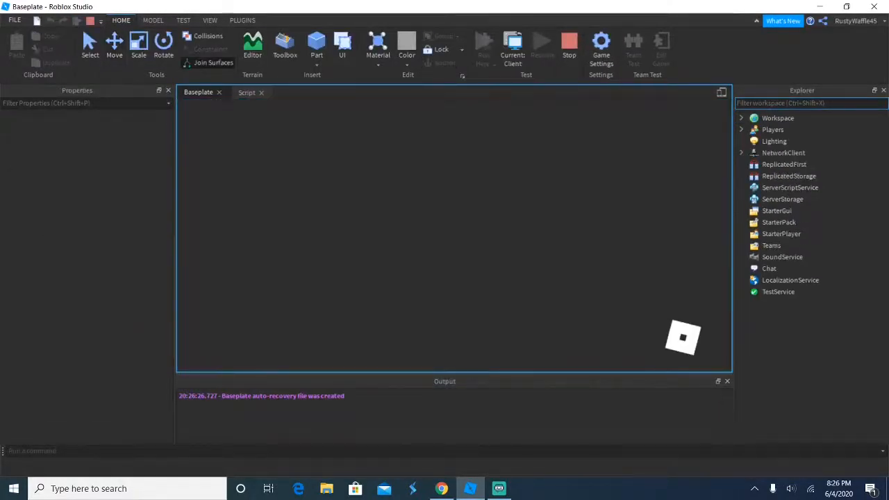
left_click(253, 43)
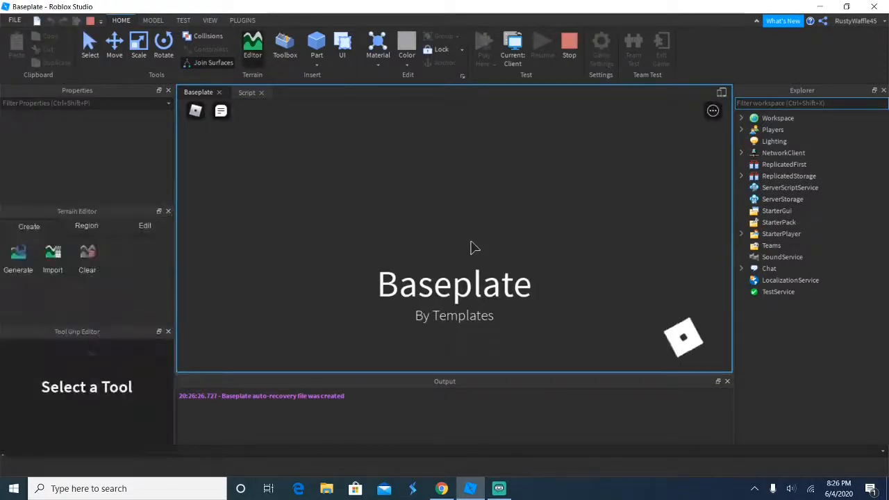
left_click(482, 42)
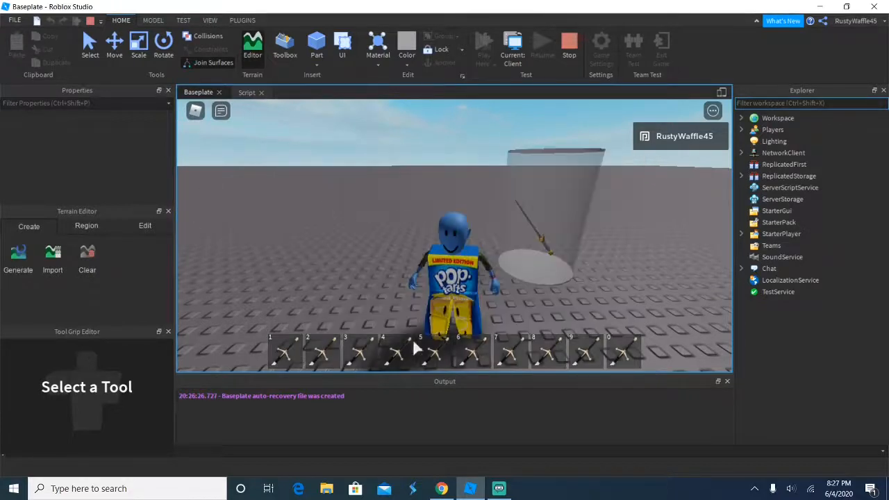
left_click(287, 351)
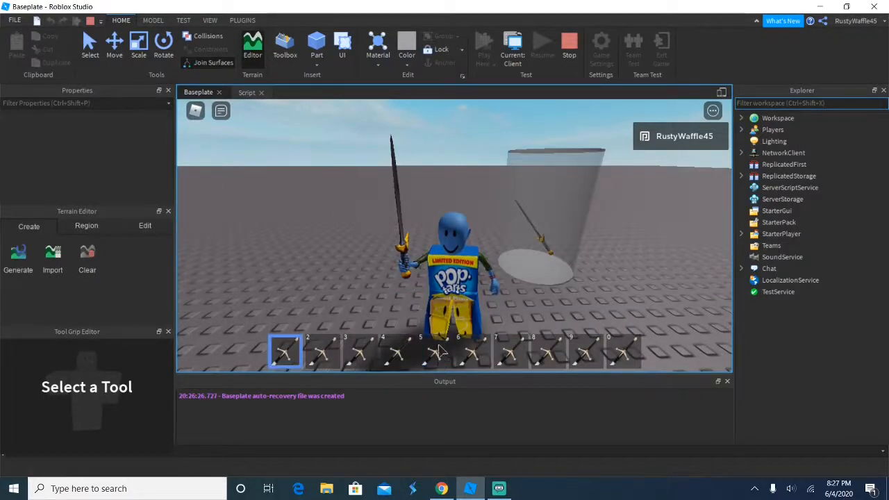